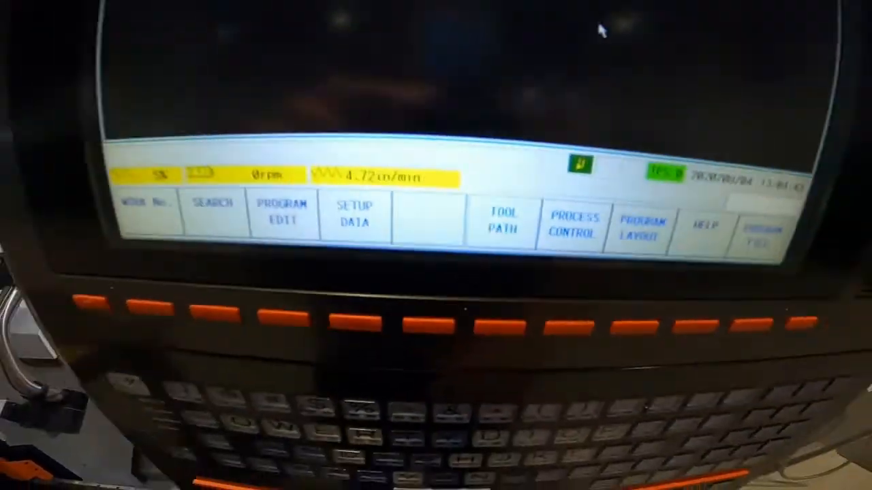
Open the current lathe program in the program edit menu.
{"action": "left_click", "coordinate": [504, 225]}
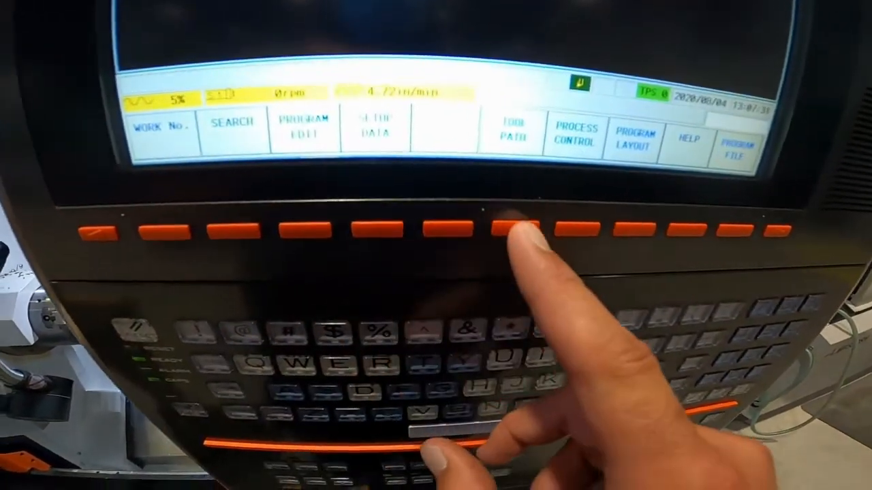
{"action": "left_click", "coordinate": [511, 232]}
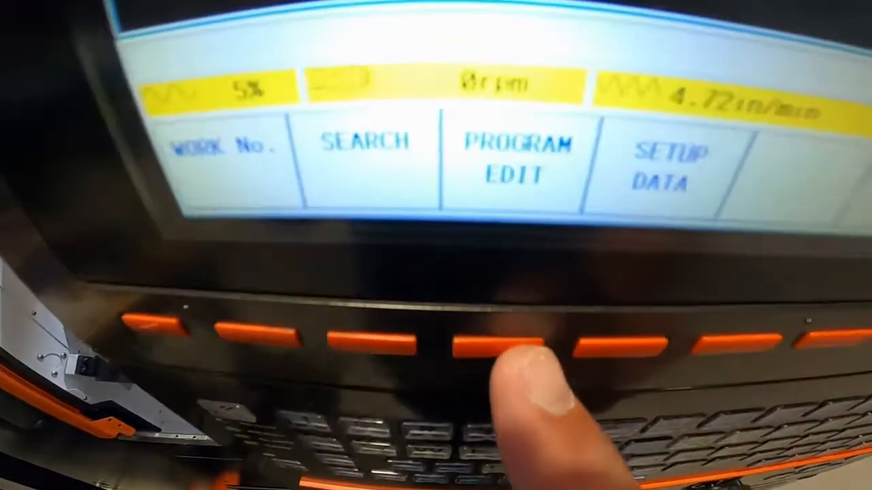
{"action": "left_click", "coordinate": [497, 354]}
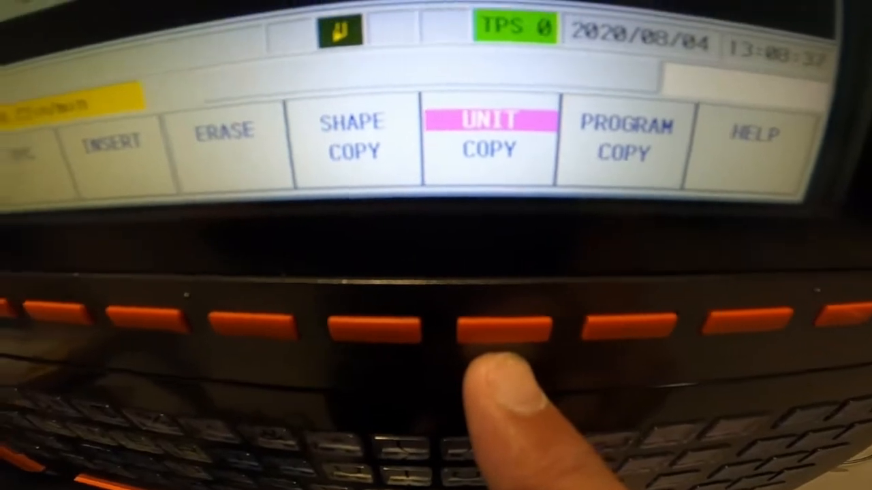
Start a unit copy and enter work number 29 from the program list.
{"action": "left_click", "coordinate": [497, 320]}
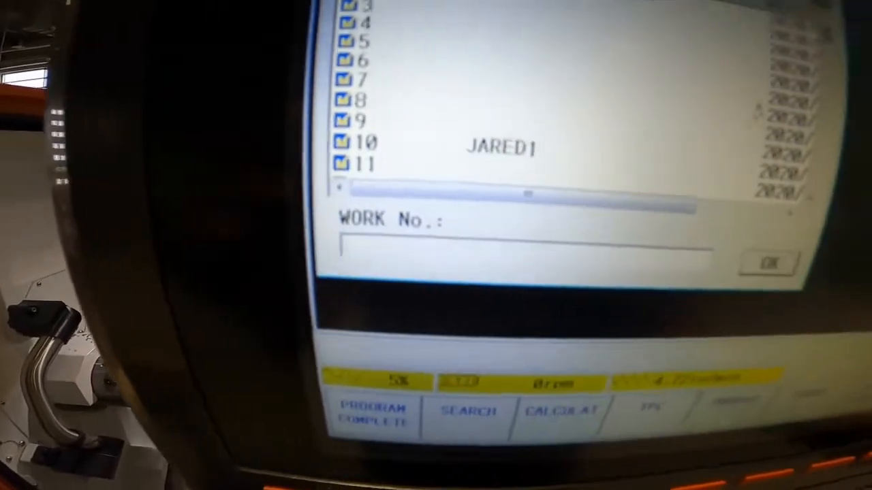
{"action": "type", "text": "29"}
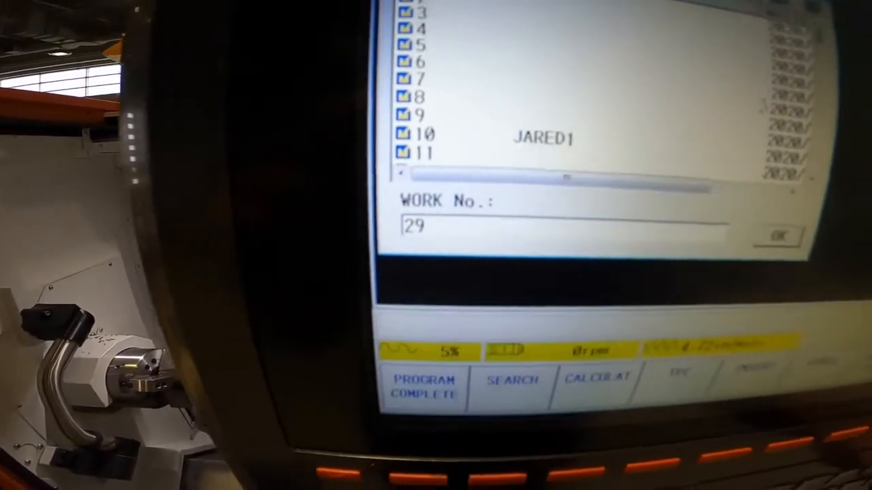